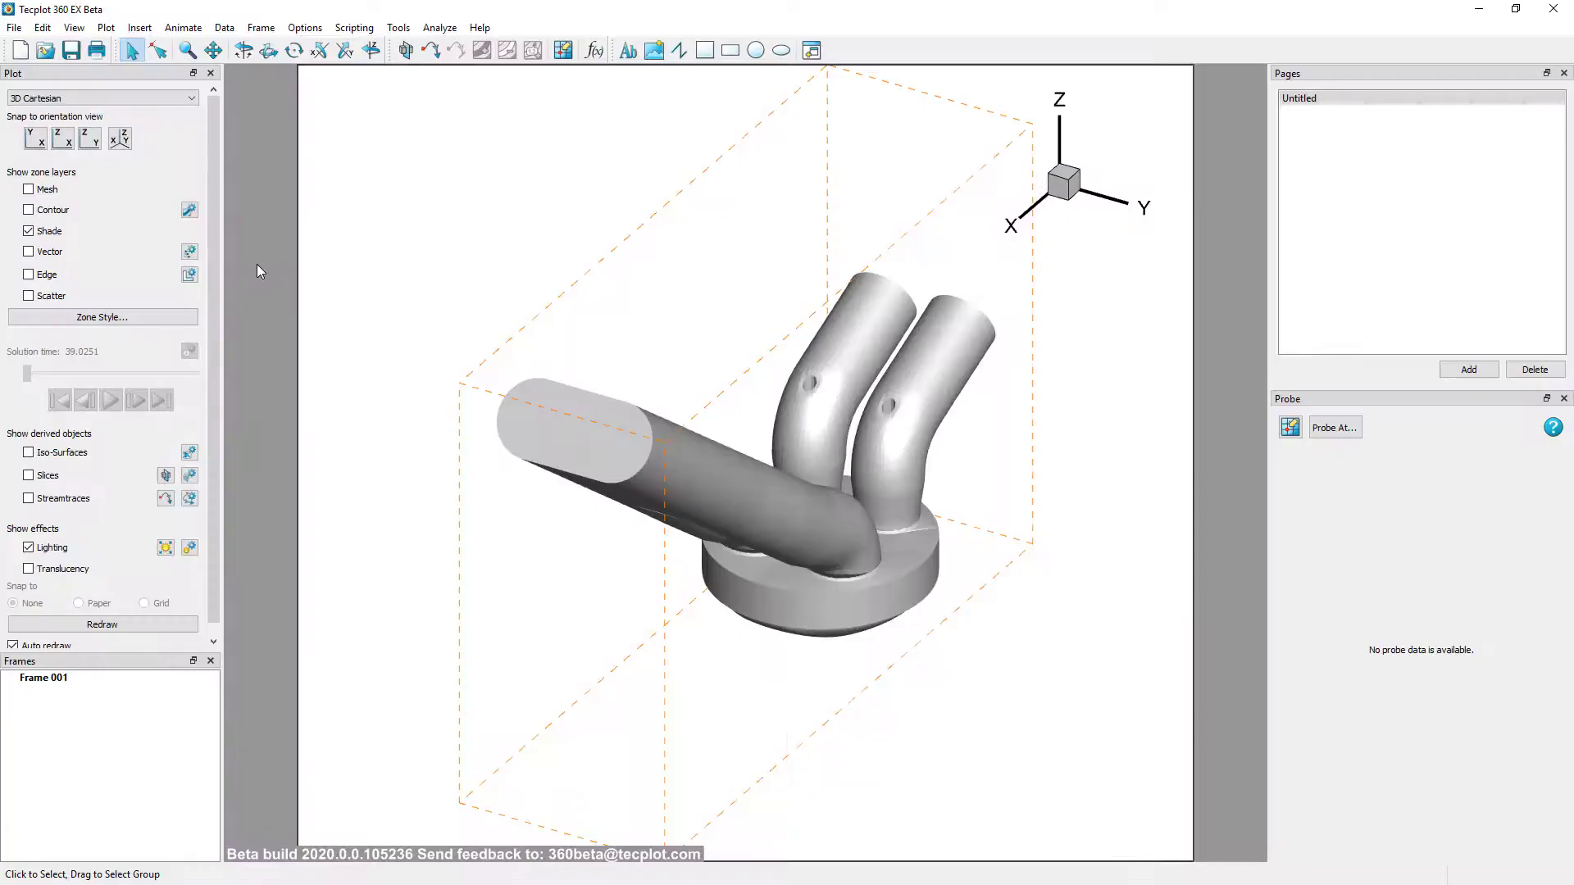
Blank cells where 6: temp is less than constant 2000, with value blanking active and included
{"action": "left_click", "coordinate": [105, 28]}
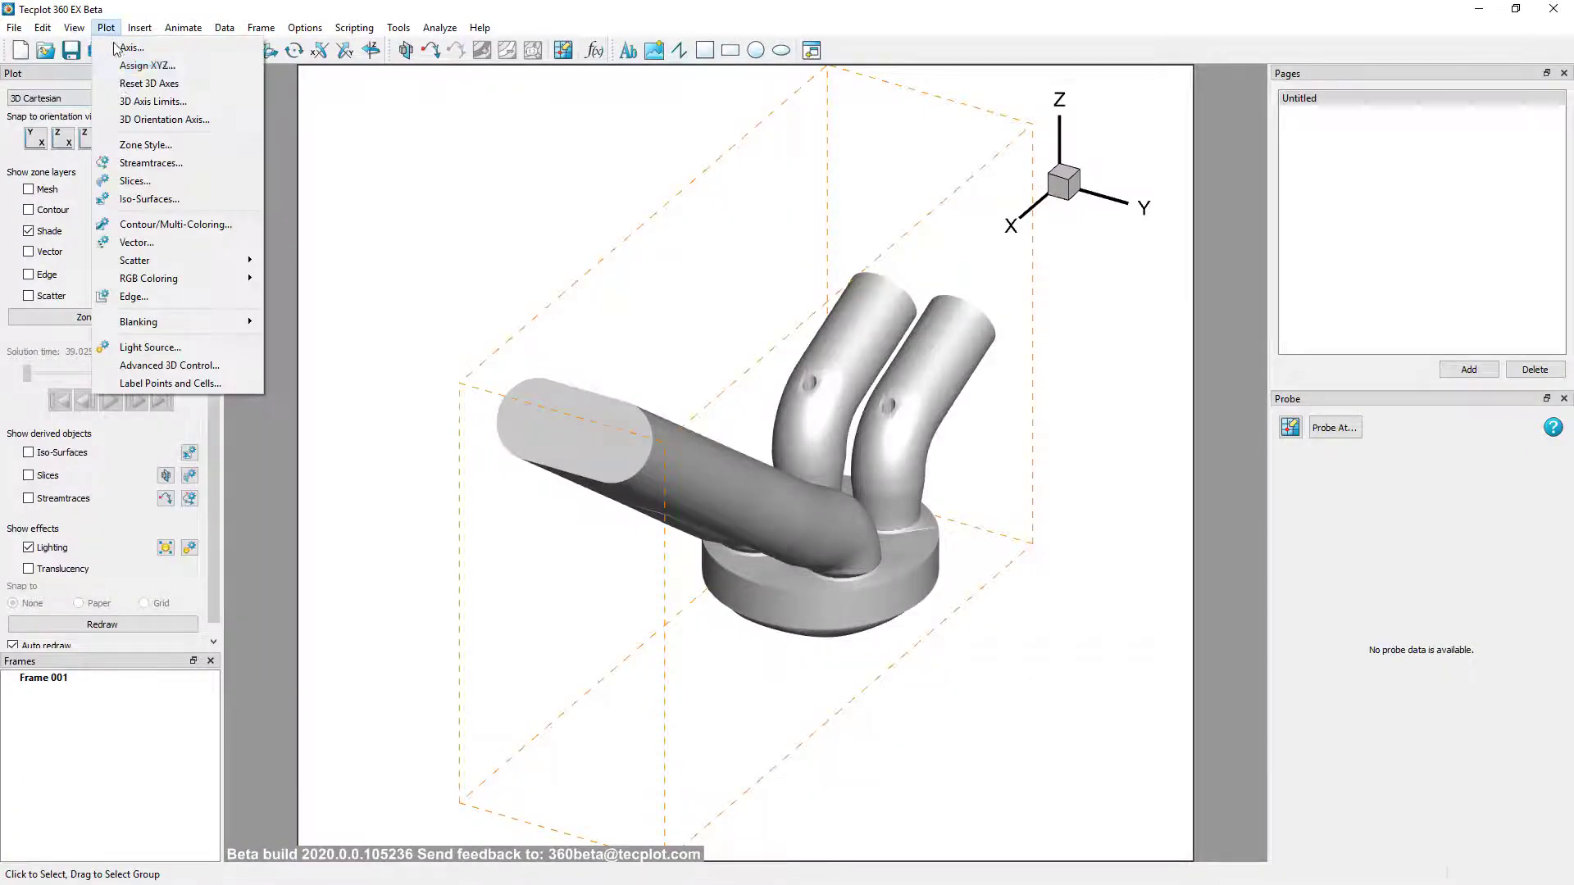
{"action": "left_click", "coordinate": [138, 322]}
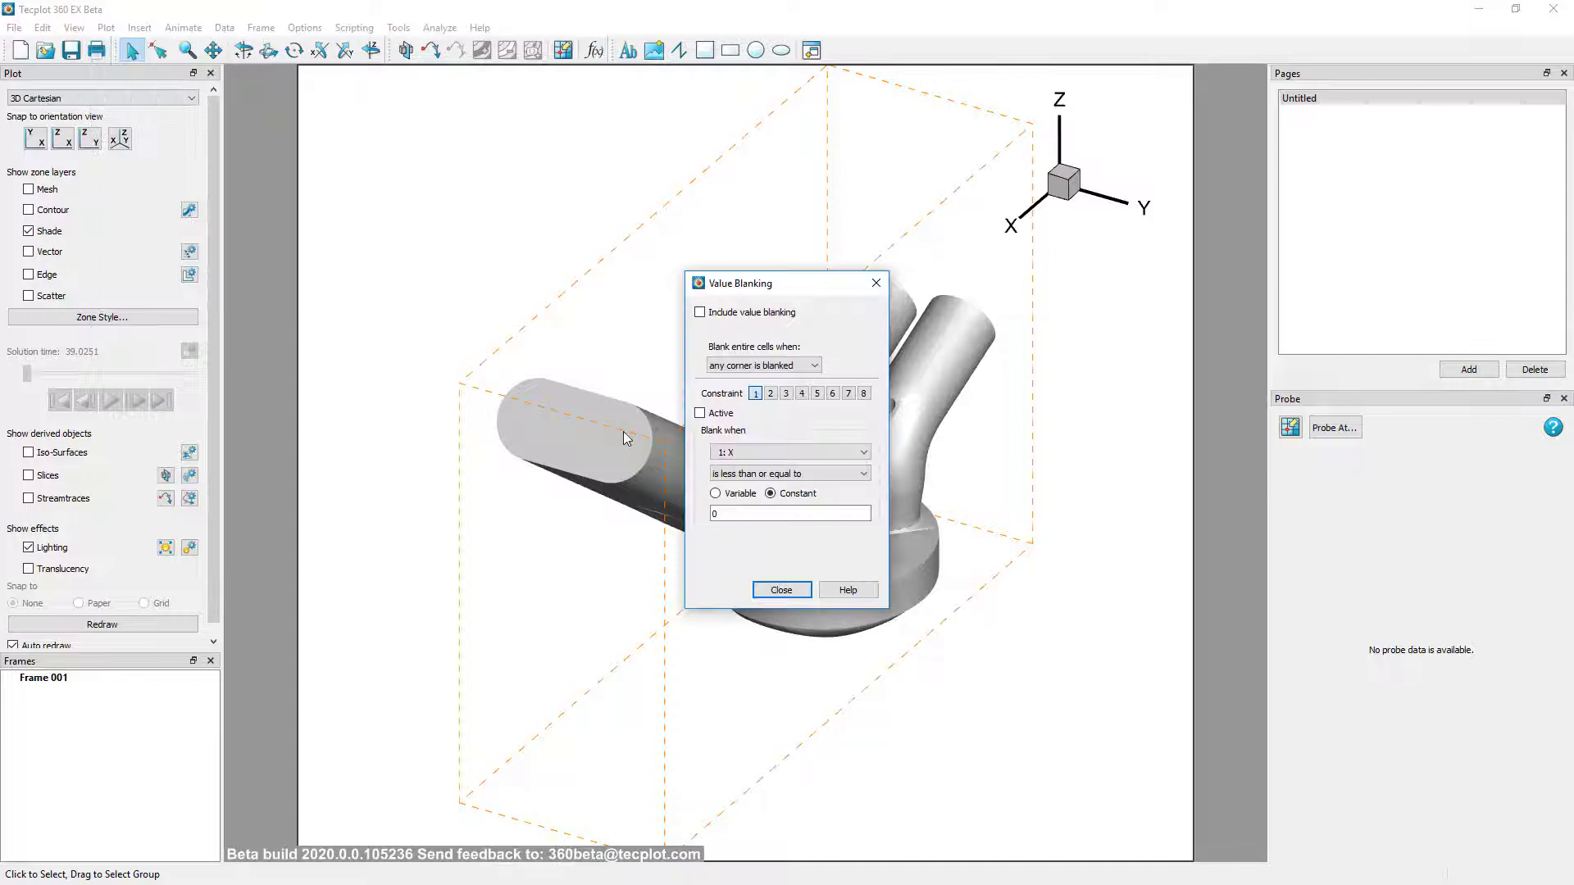
{"action": "left_click", "coordinate": [788, 472]}
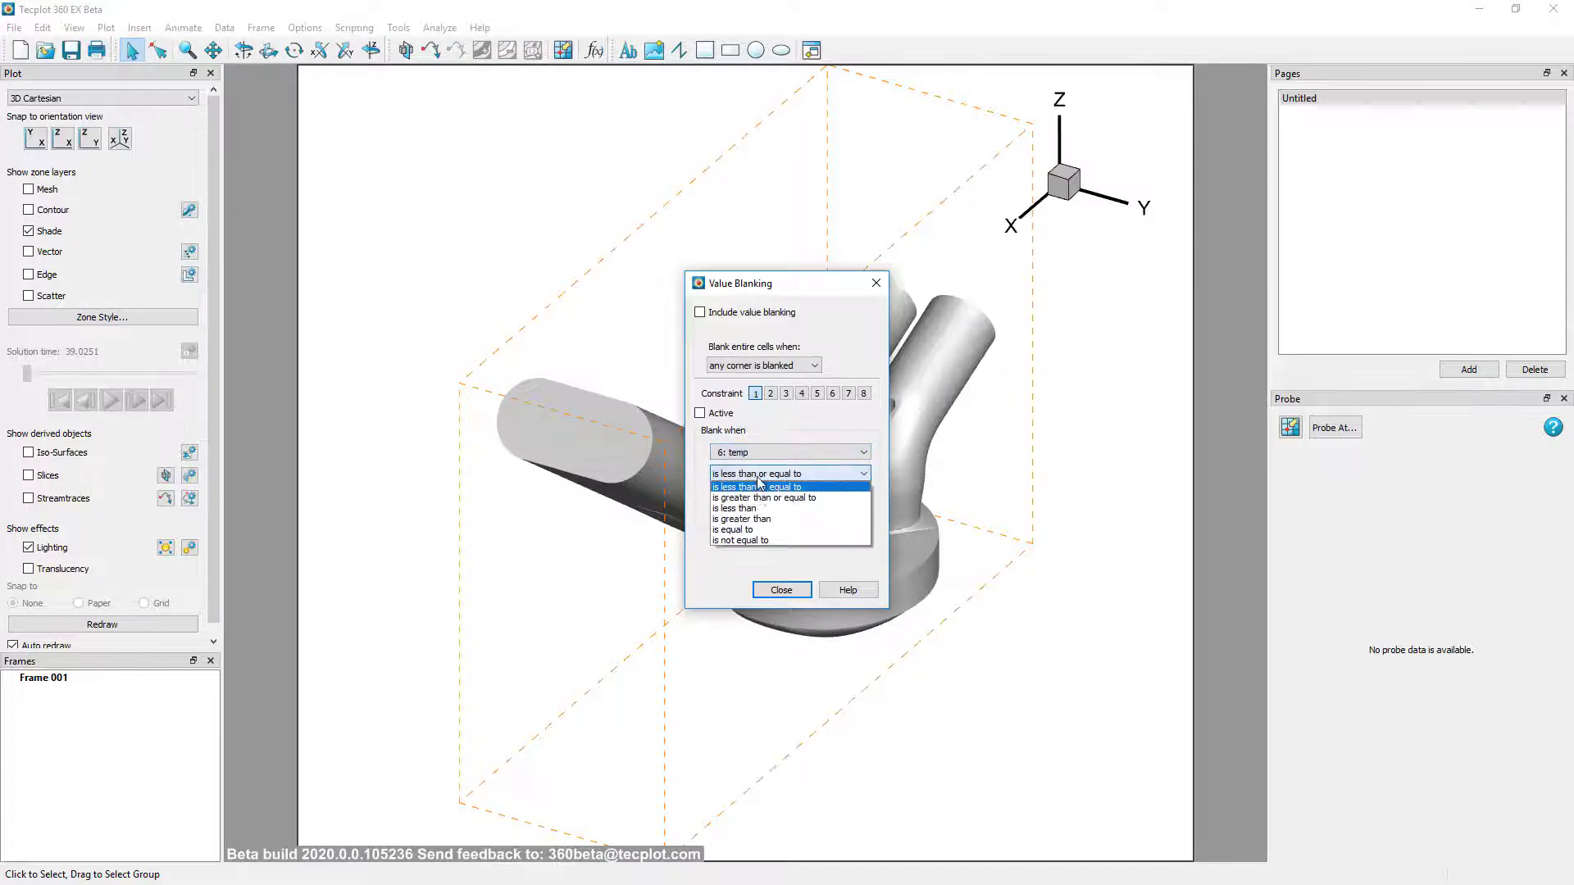
{"action": "left_click", "coordinate": [736, 508]}
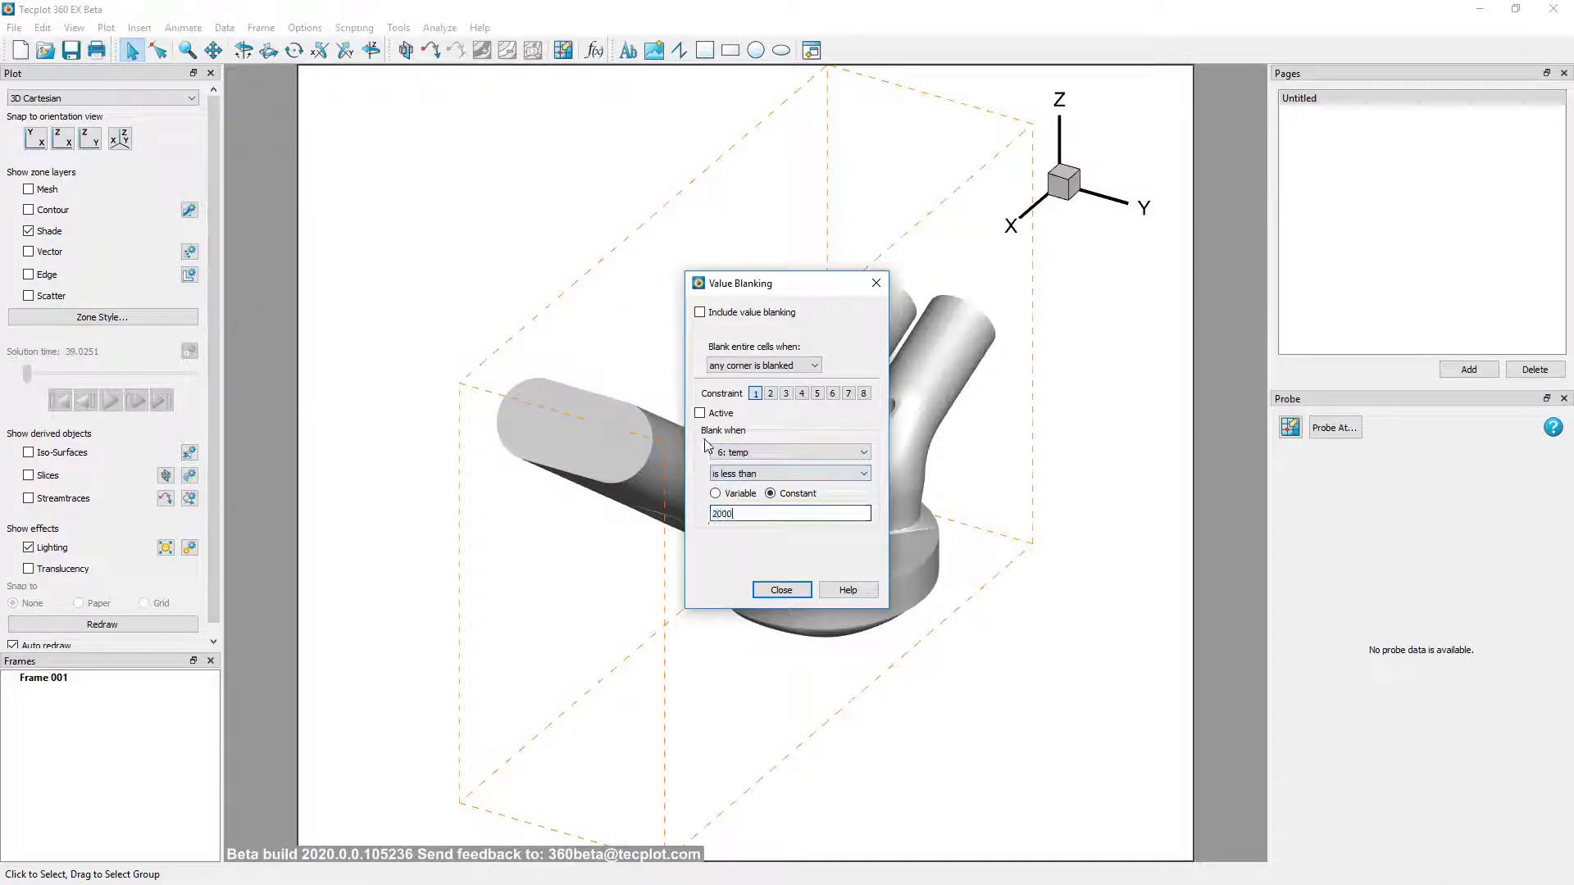
{"action": "left_click", "coordinate": [780, 588]}
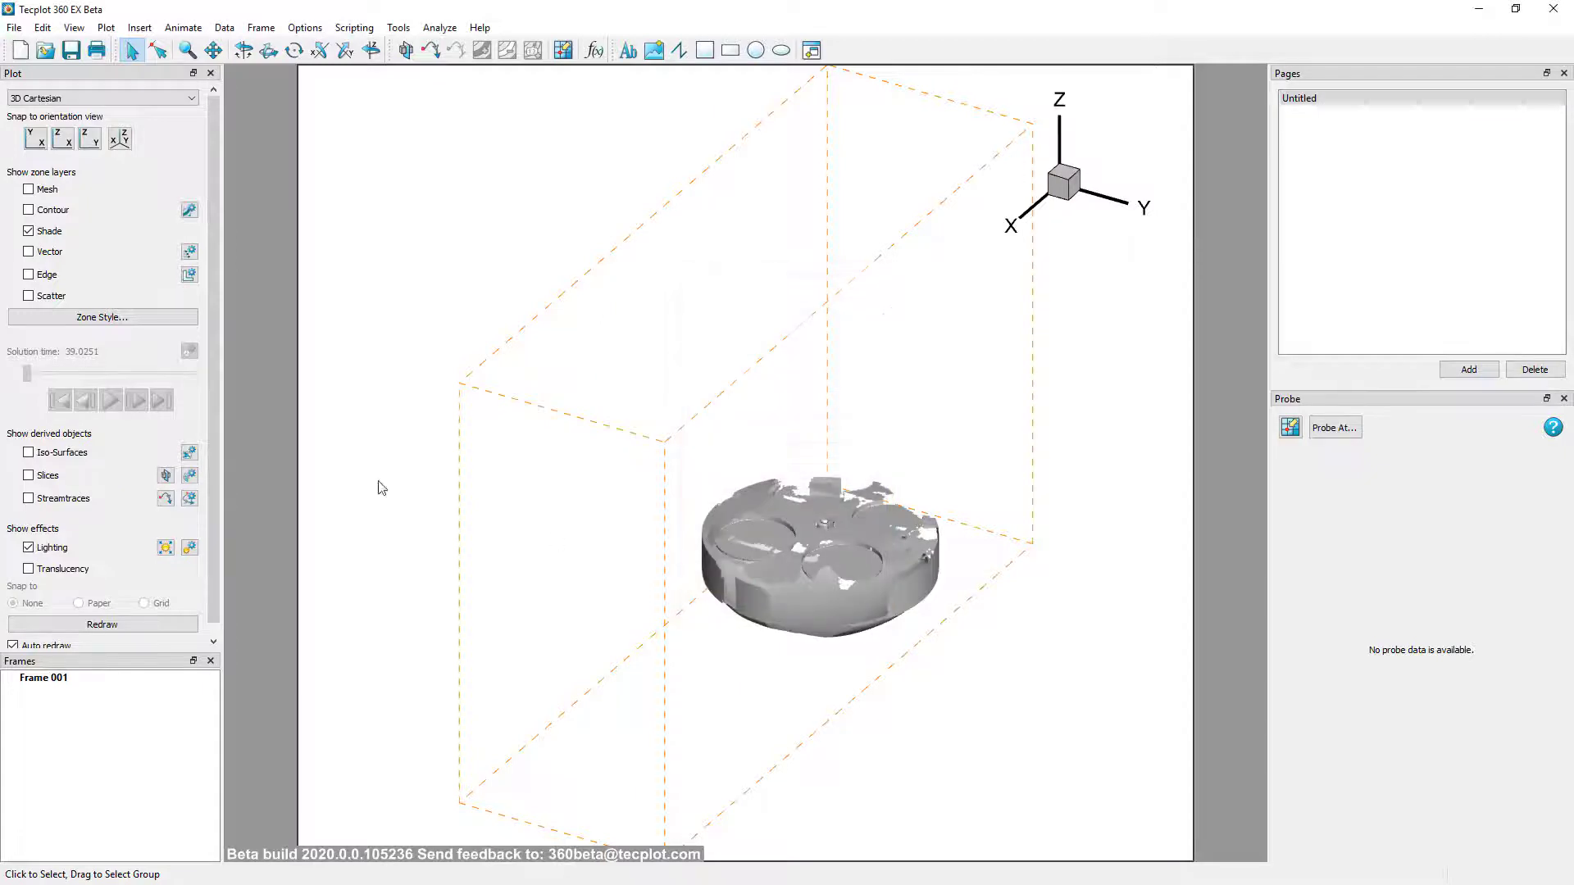
Extract the unblanked cells of the grid zone into a new zone via Extract Blanked Zones
{"action": "left_click", "coordinate": [225, 28]}
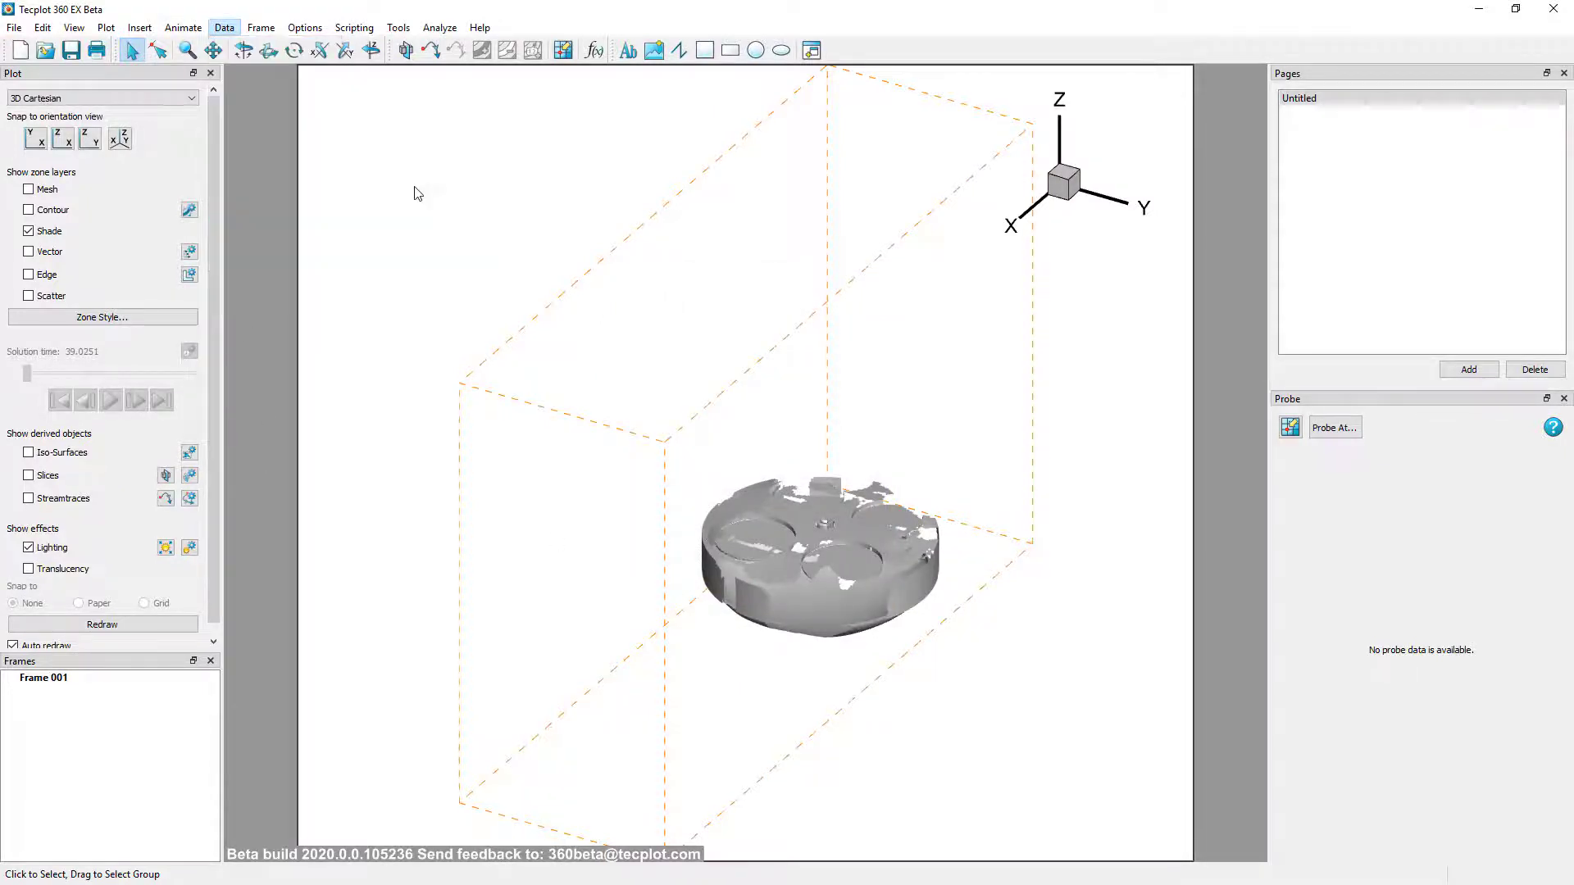
{"action": "left_click", "coordinate": [225, 28]}
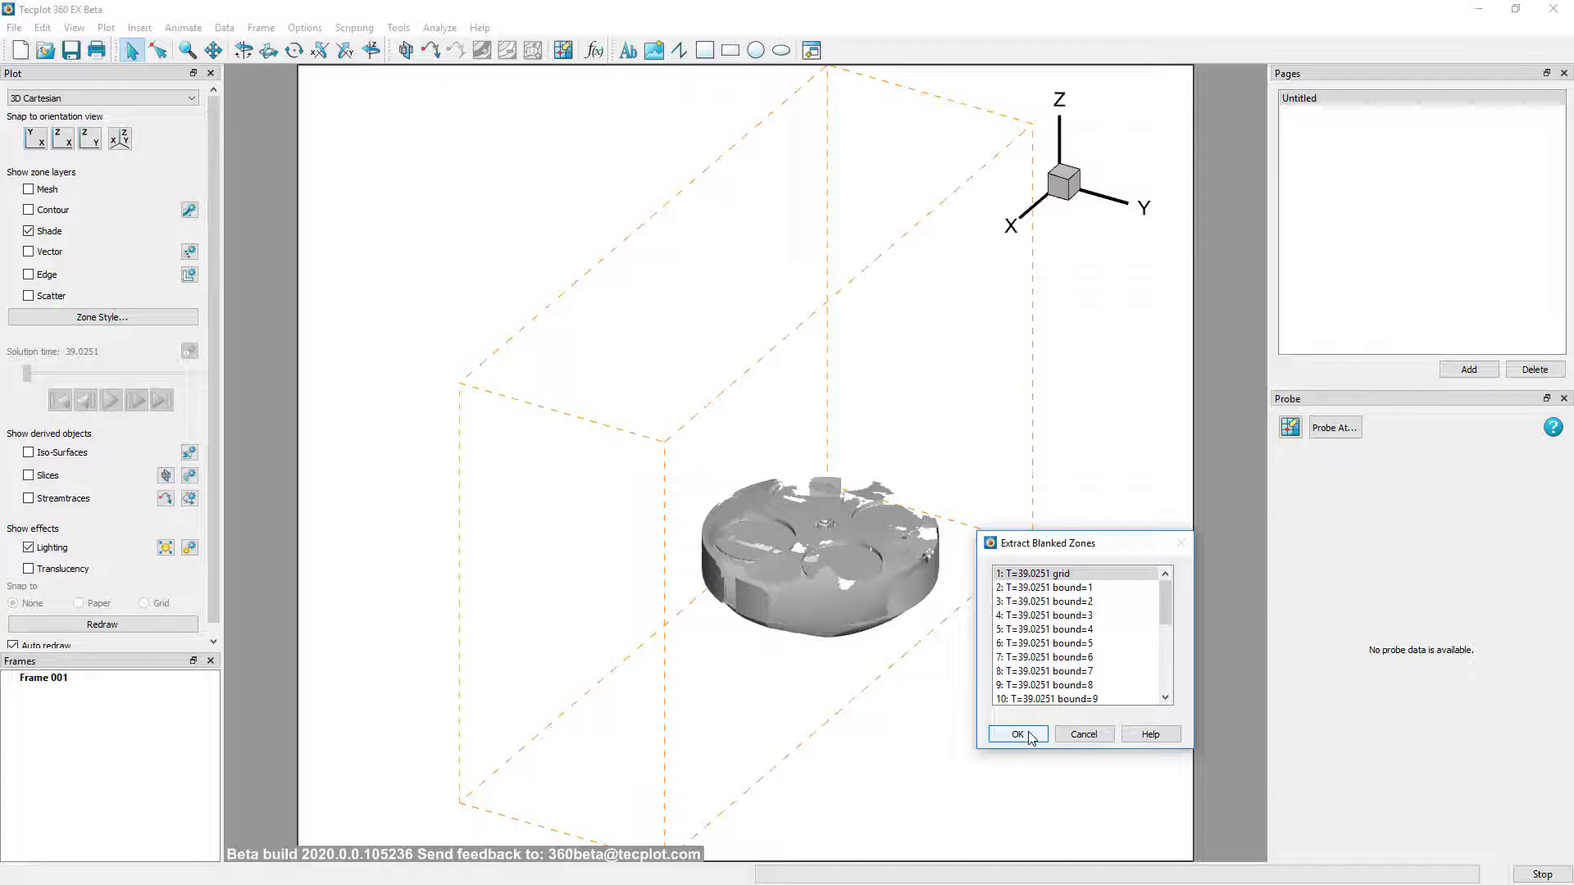
{"action": "left_click", "coordinate": [1017, 735]}
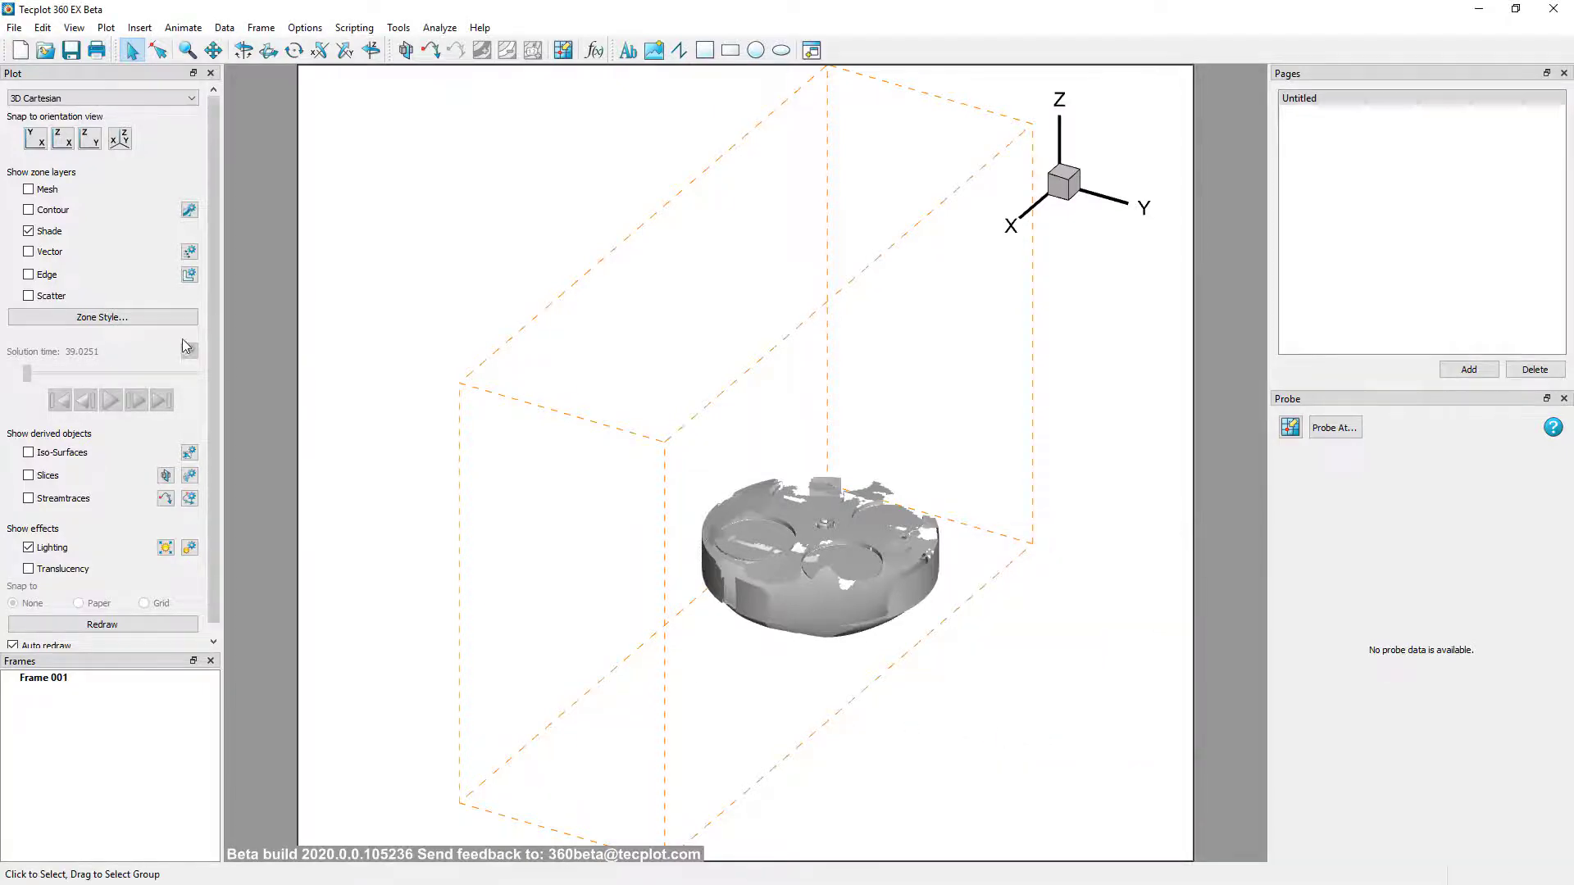
Set zone 23's surfaces to plot Boundary cell faces in Zone Style
{"action": "left_click", "coordinate": [102, 316]}
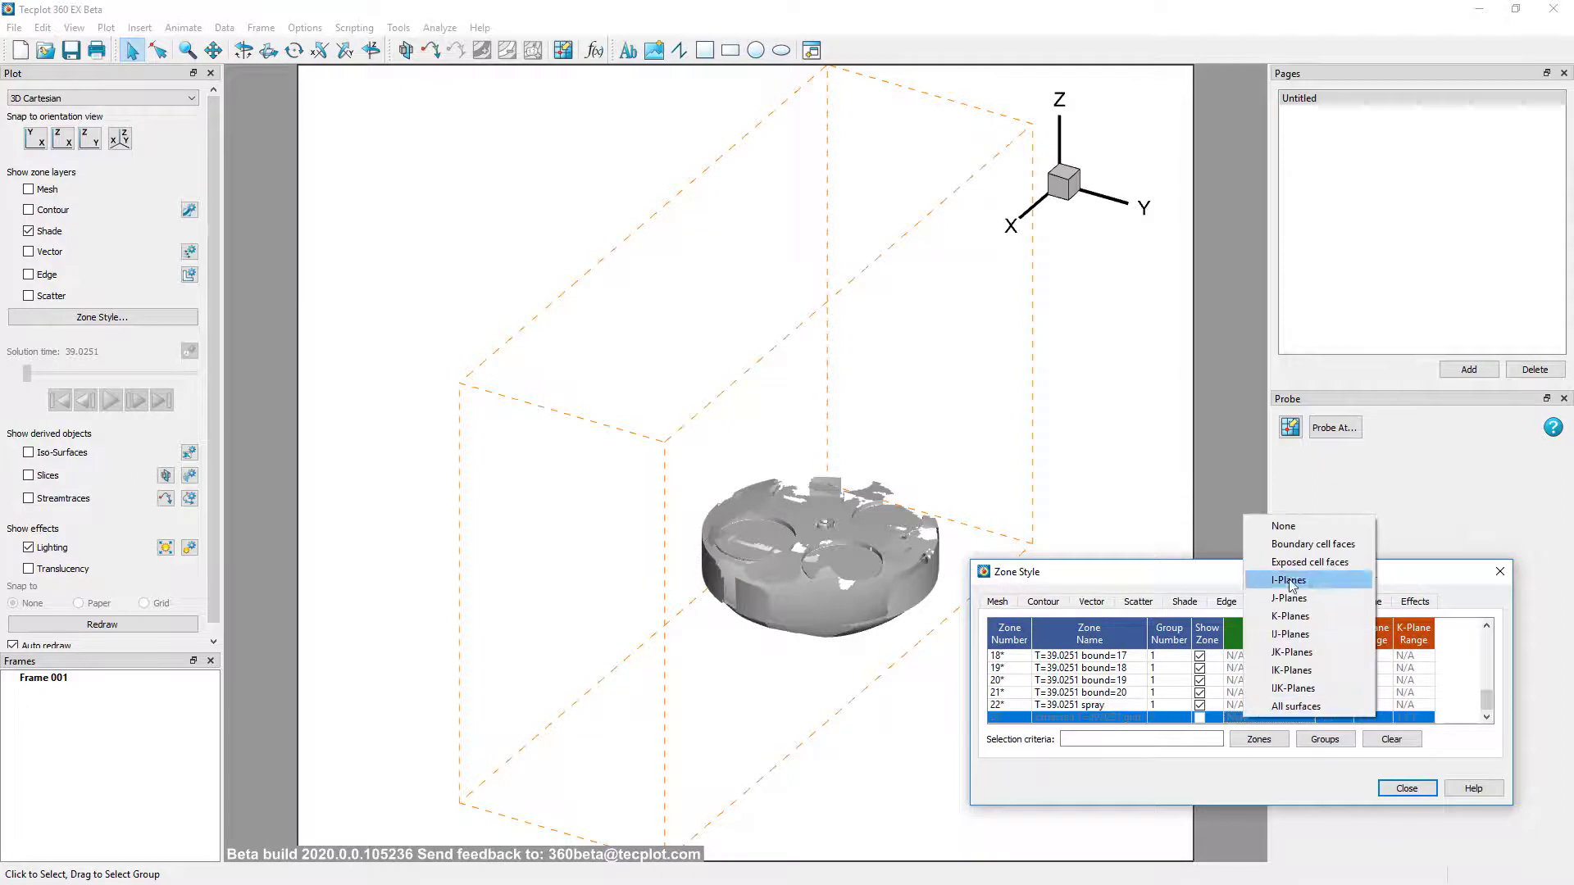
{"action": "left_click", "coordinate": [1311, 544]}
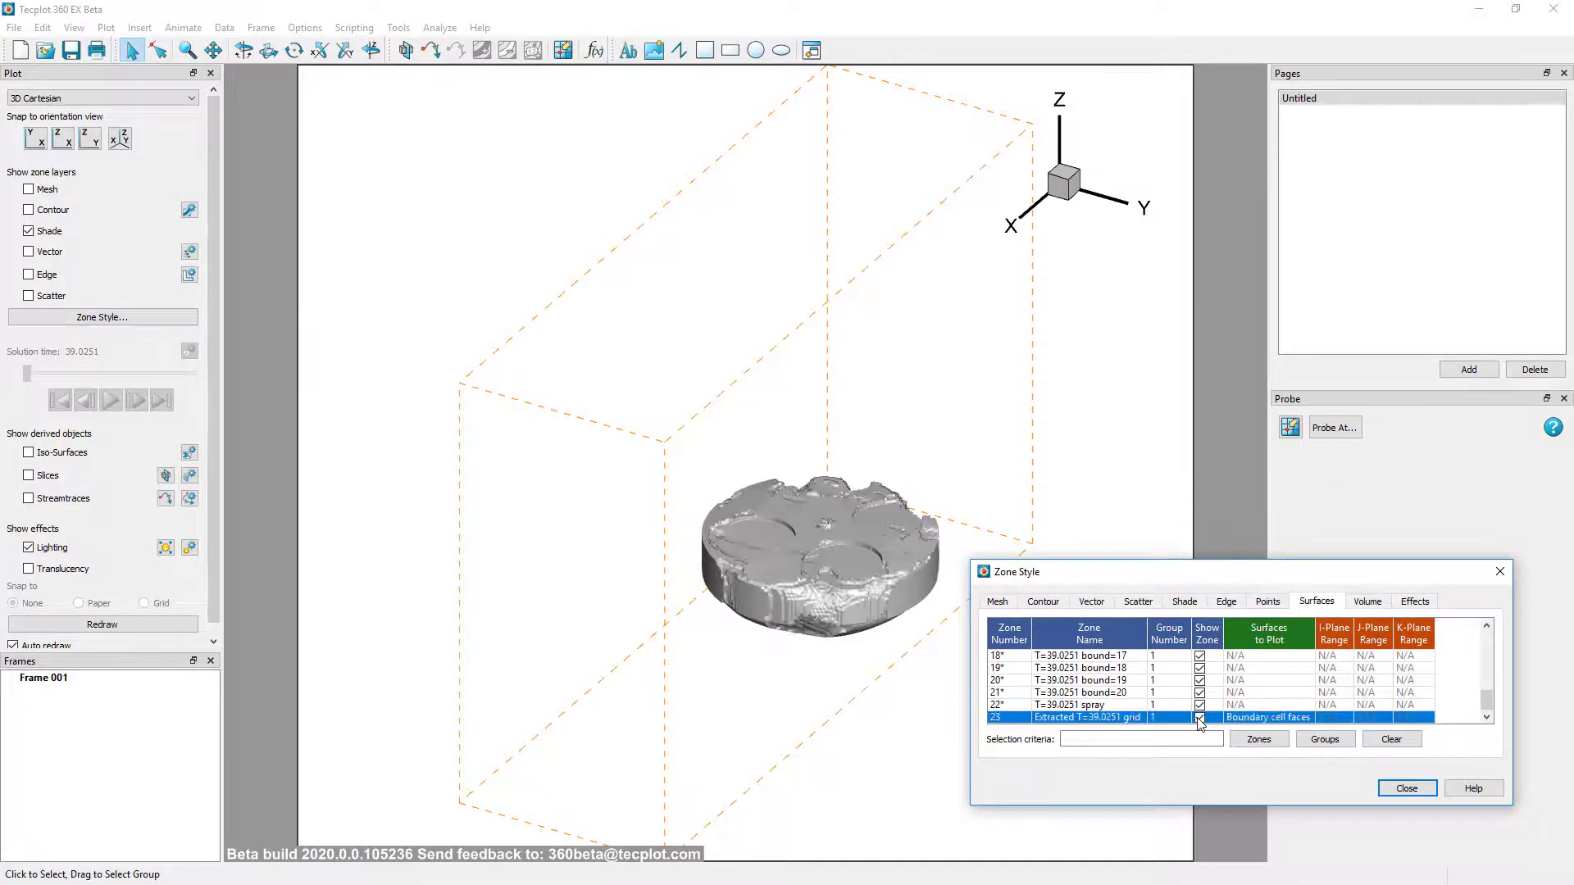
Uncheck Include in Value Blanking and enable Translucency so the whole engine shows translucent
{"action": "left_click", "coordinate": [105, 27]}
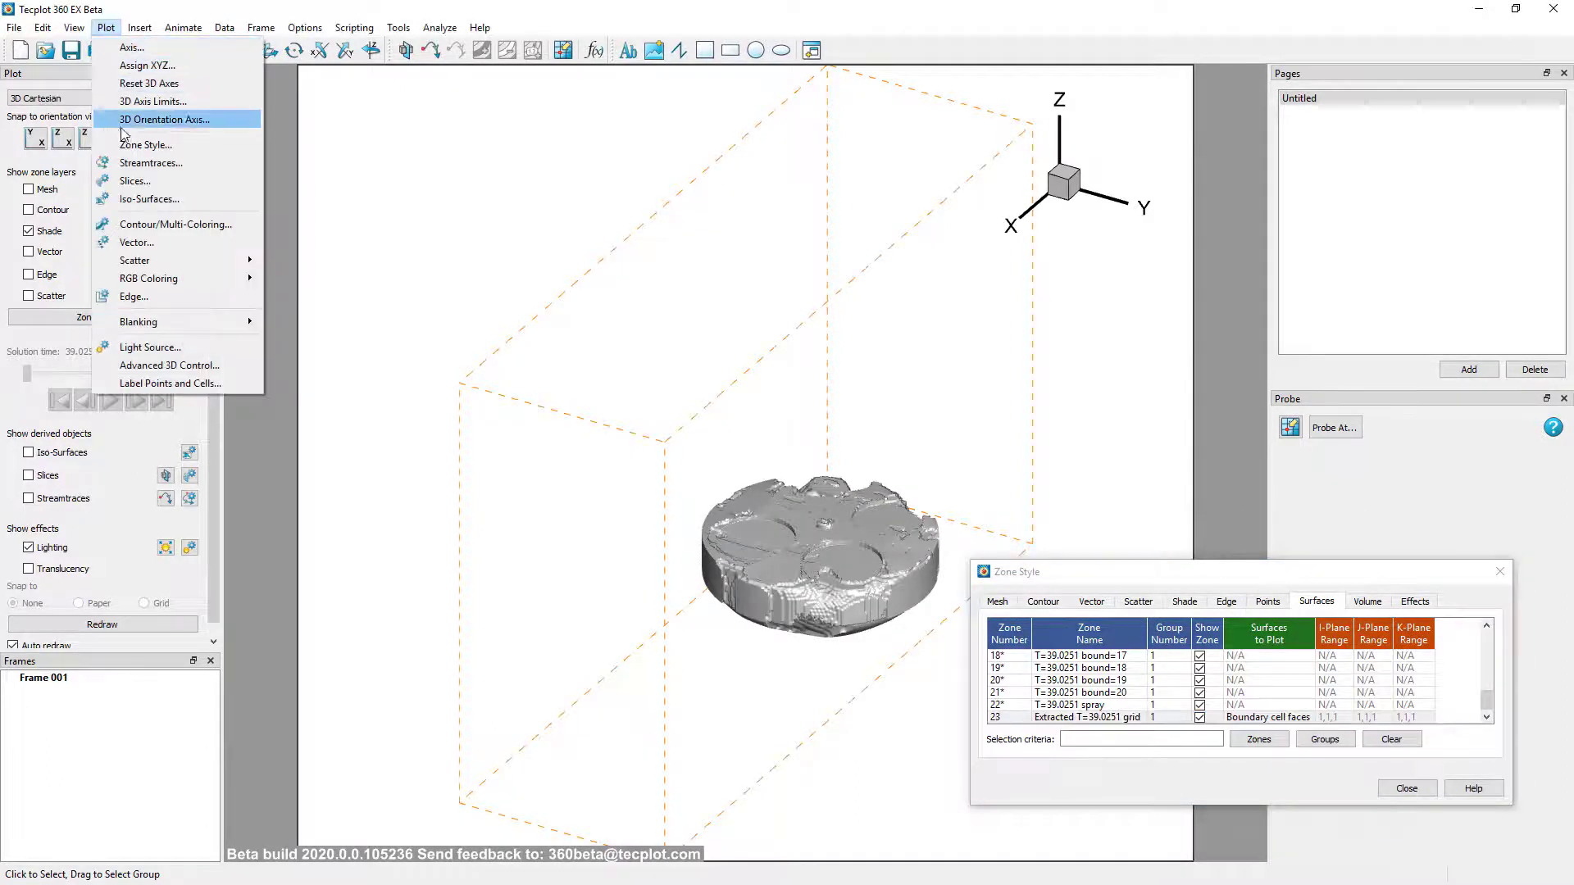
{"action": "left_click", "coordinate": [137, 323]}
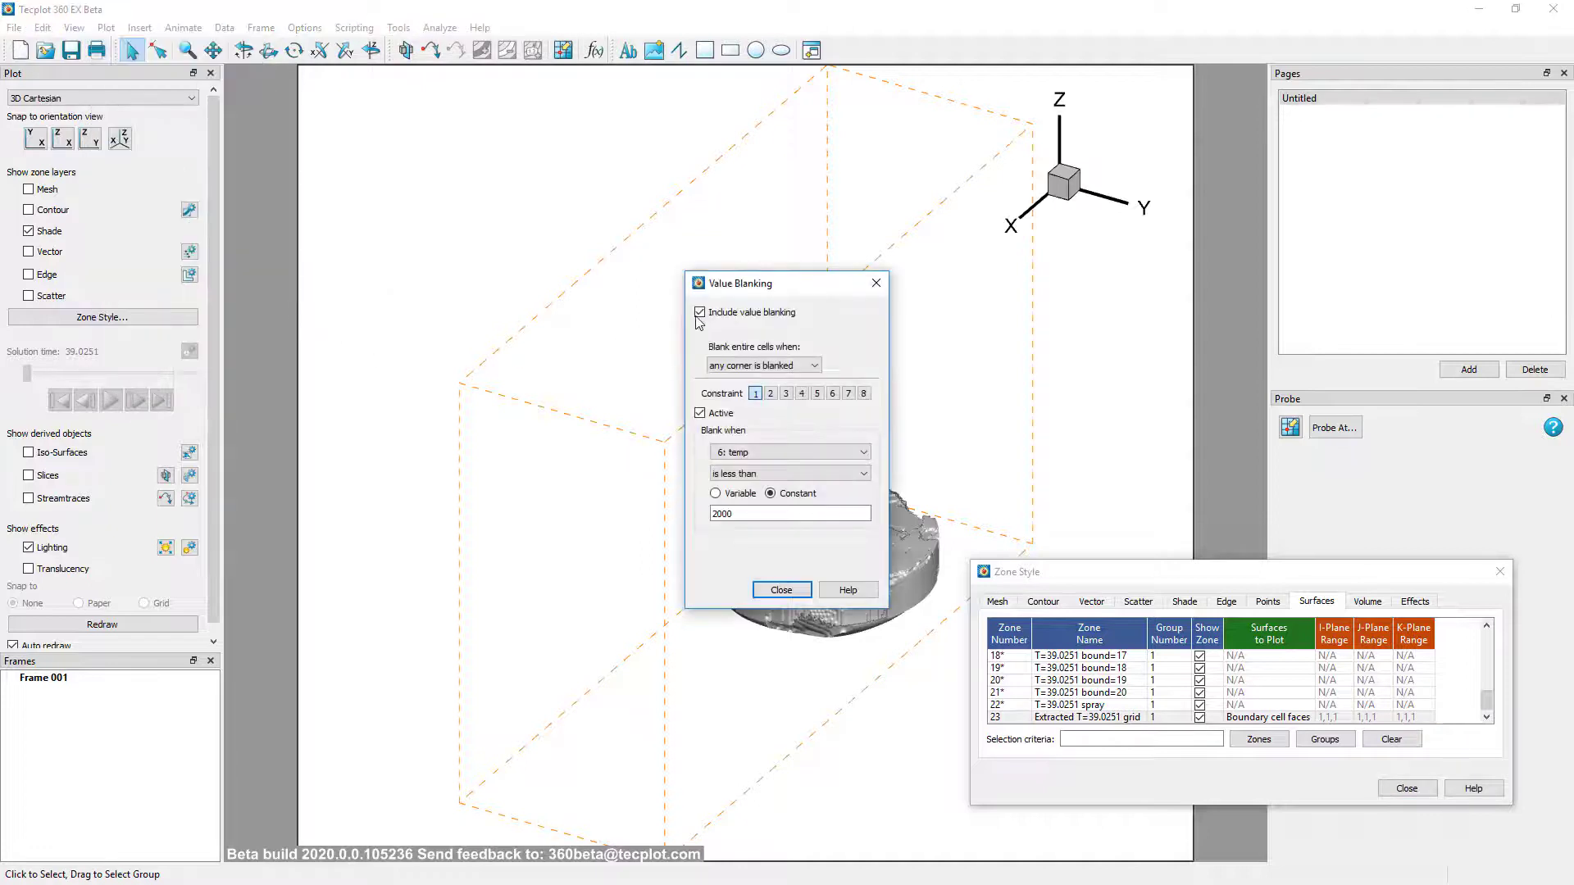
{"action": "left_click", "coordinate": [781, 588]}
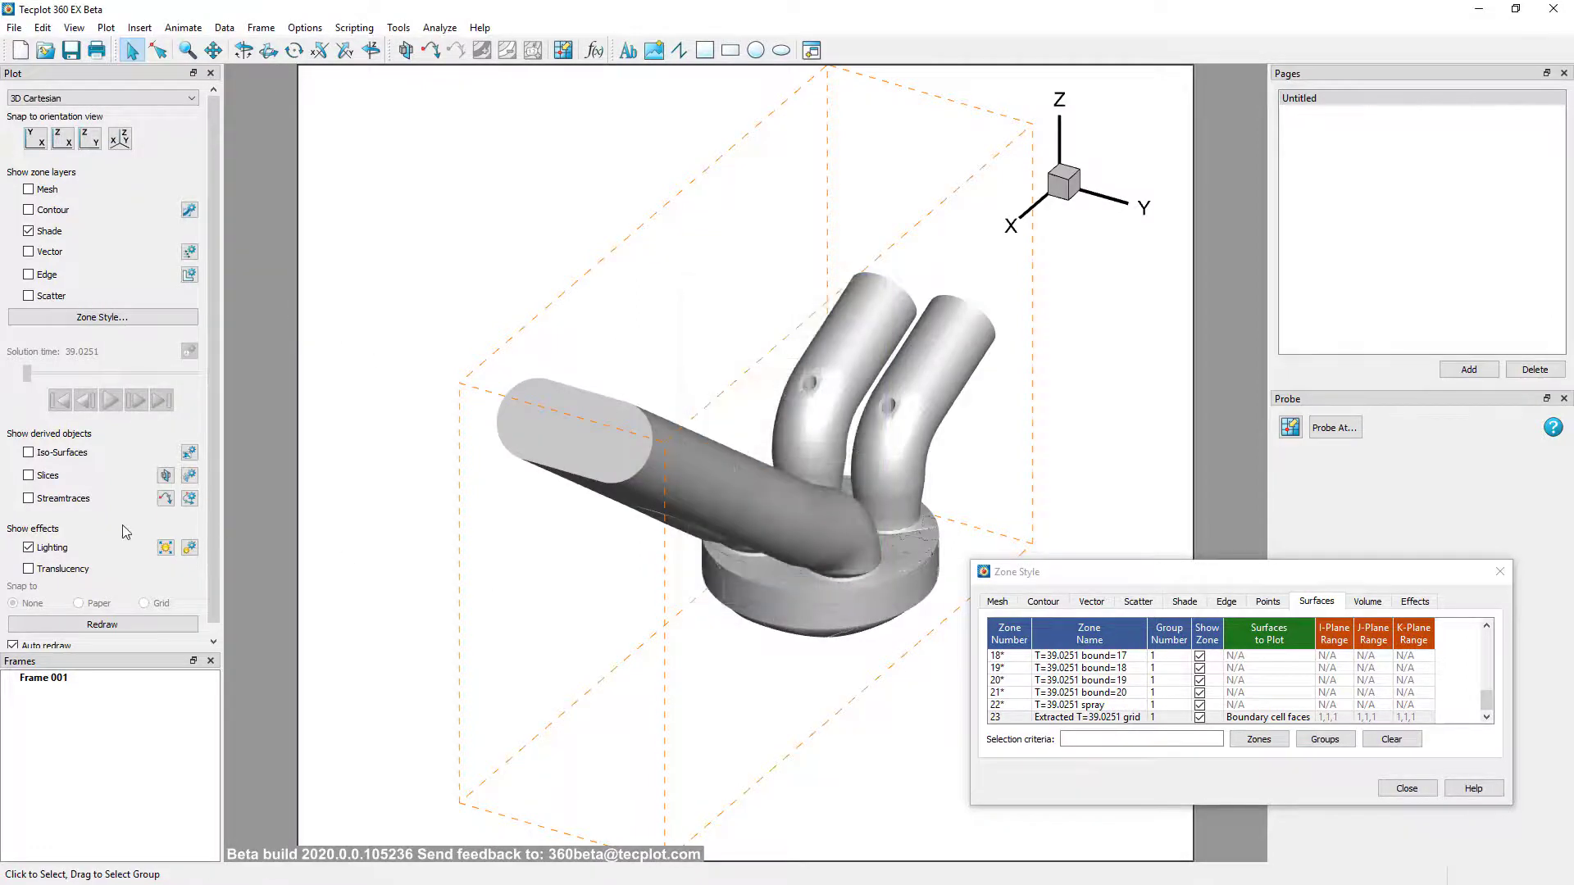
{"action": "left_click", "coordinate": [30, 569]}
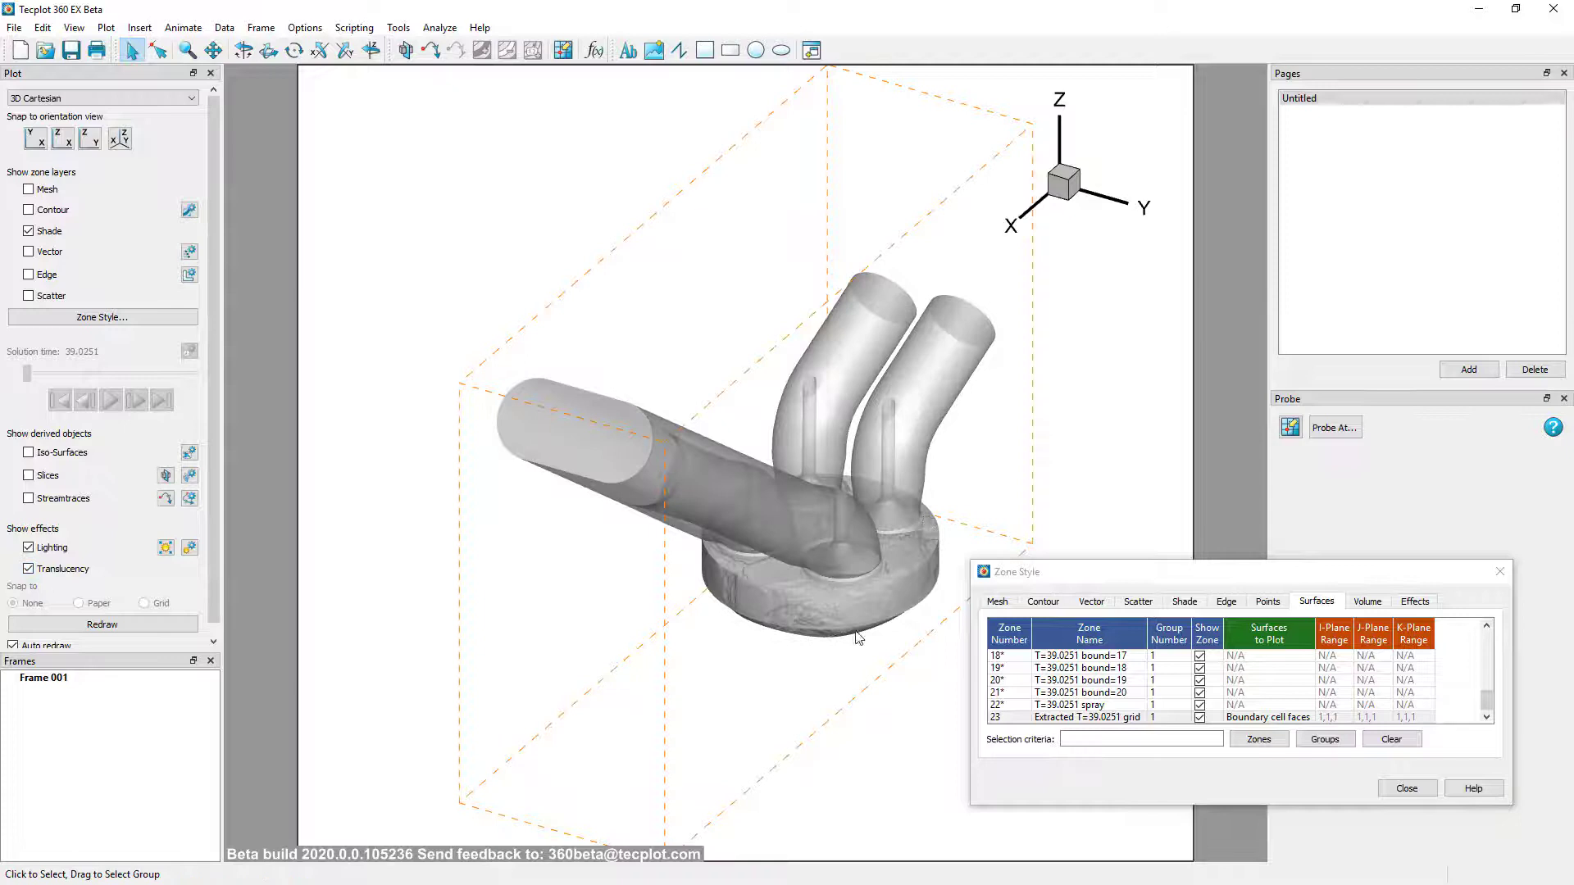
Set zone 23's Shade Color to red and close the Zone Style settings
{"action": "left_click", "coordinate": [1184, 602]}
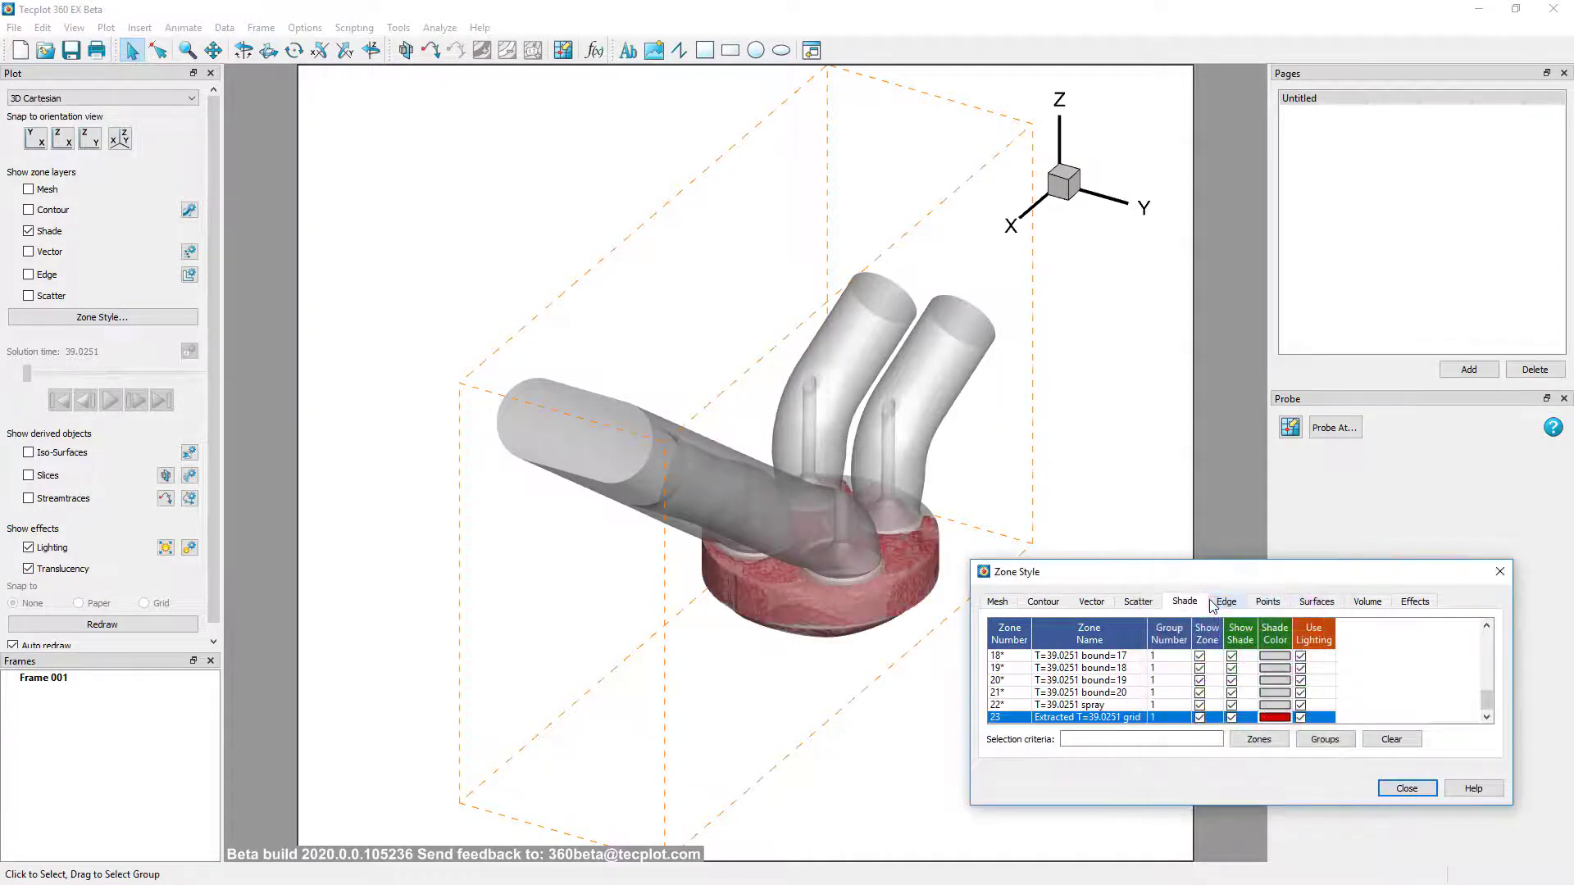
{"action": "left_click", "coordinate": [1405, 788]}
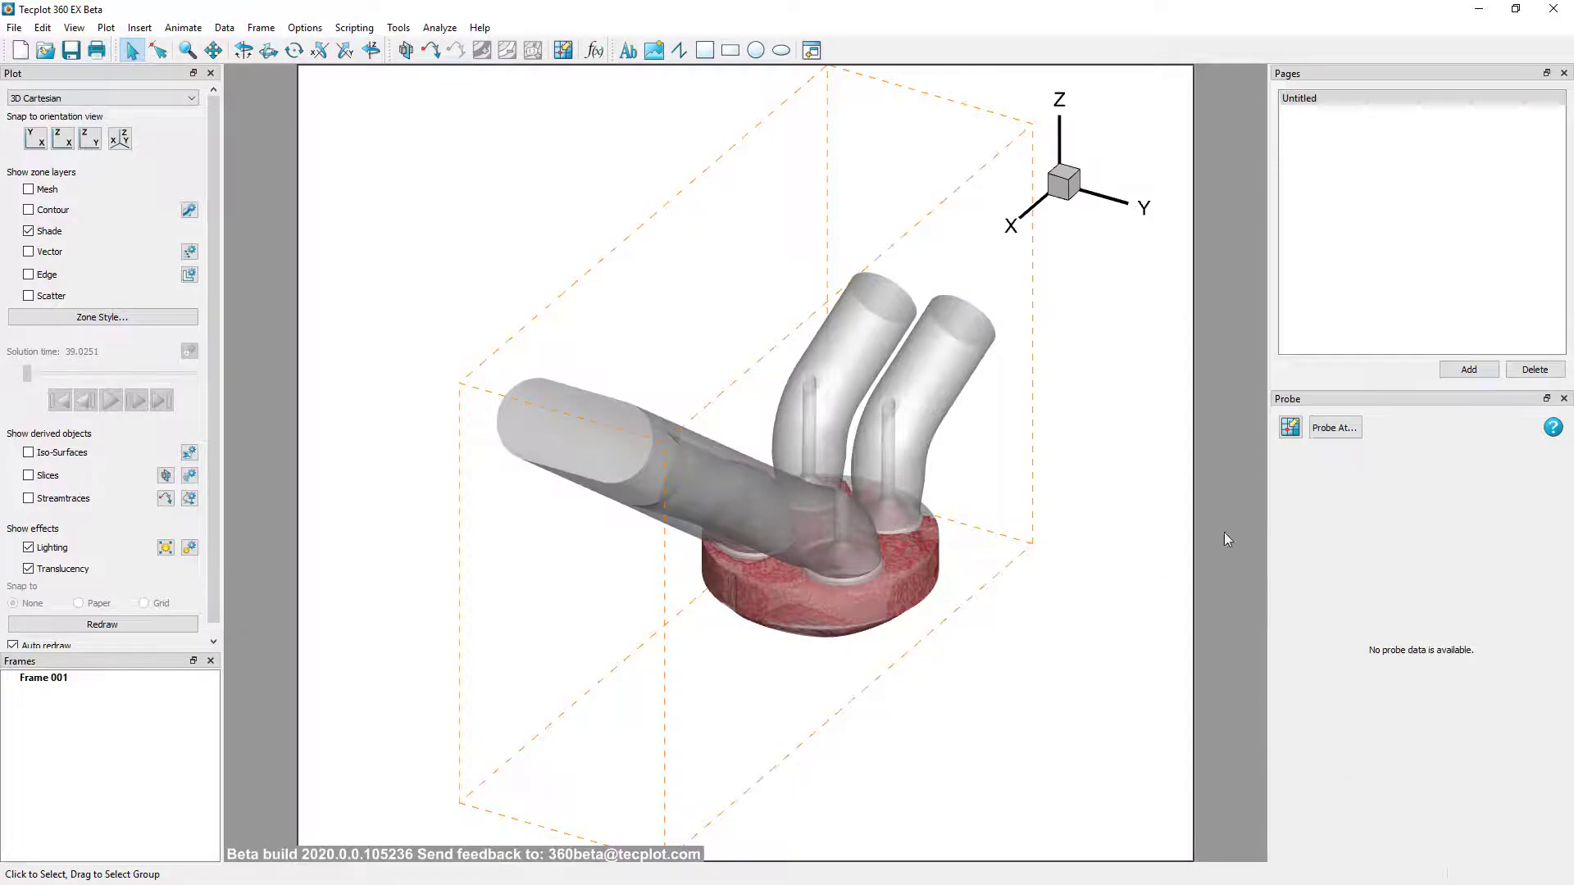